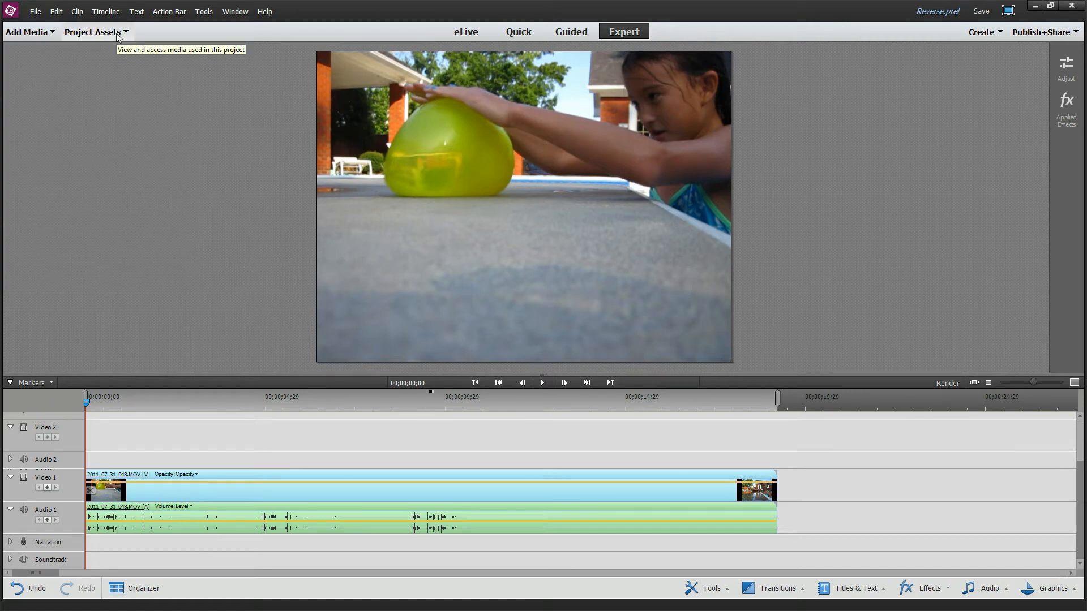
mouse_move(152, 191)
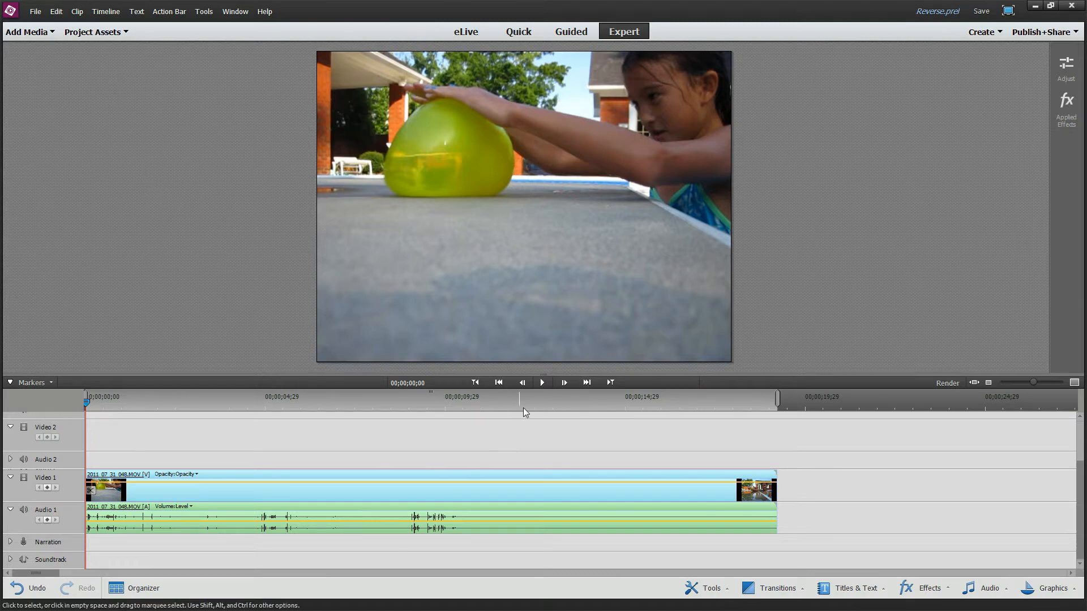
- Scrub the balloon clip to about 00;00;05;13, just after the balloon pops
left_click(542, 382)
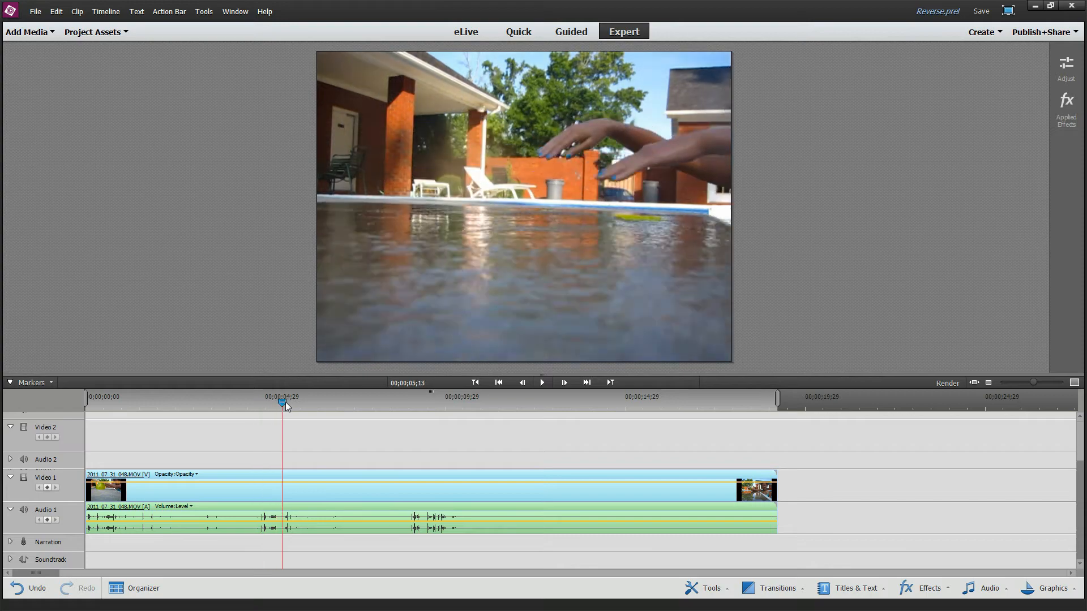
- Nudge the playhead a few frames later and trim the balloon clip edge shorter
left_click_drag(283, 402, 247, 402)
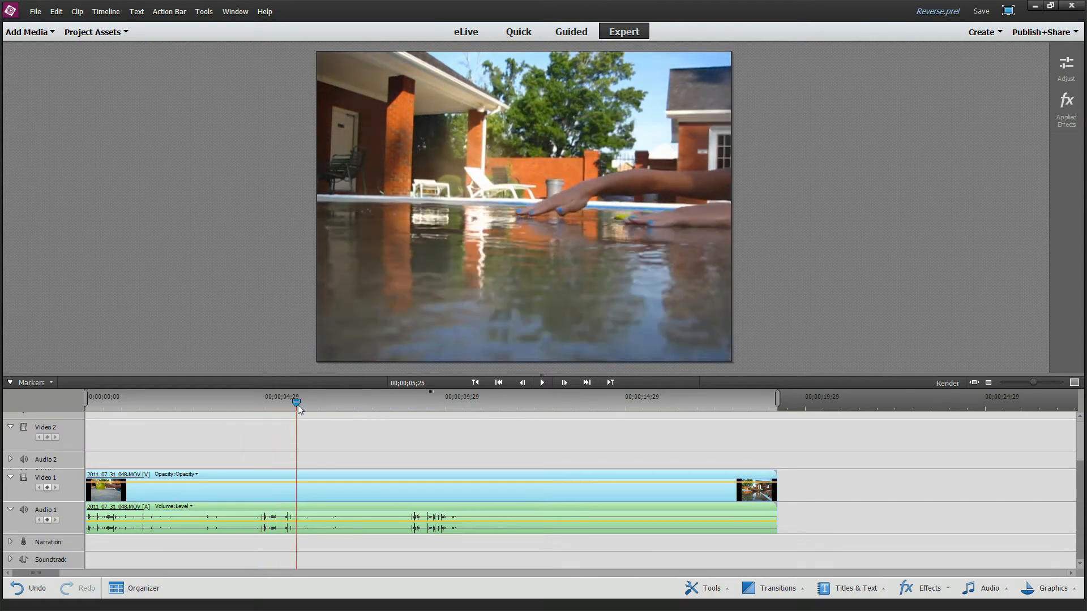
left_click_drag(297, 403, 256, 402)
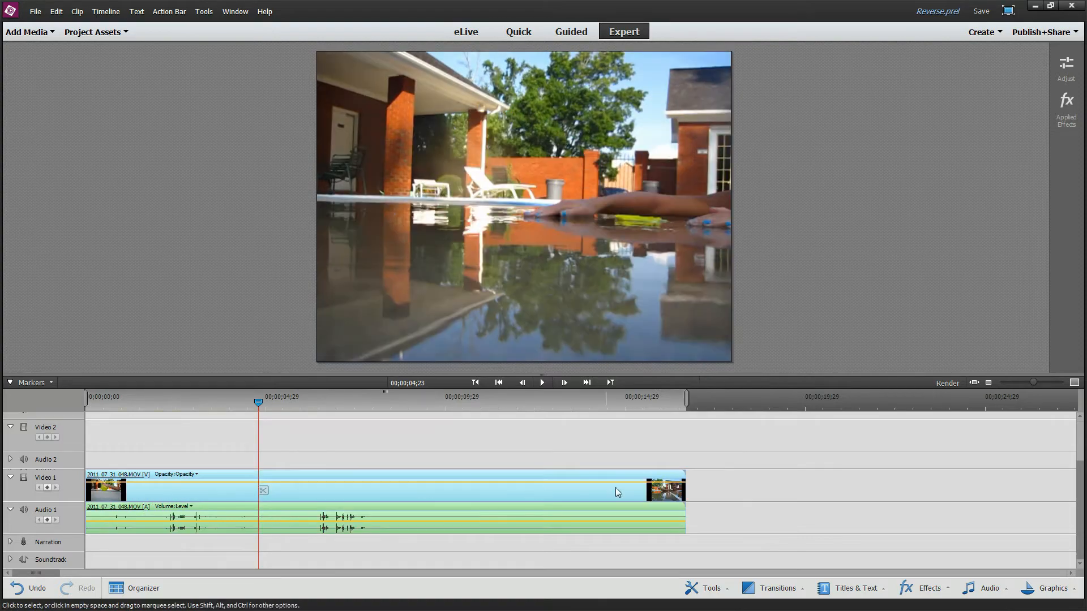
mouse_move(684, 498)
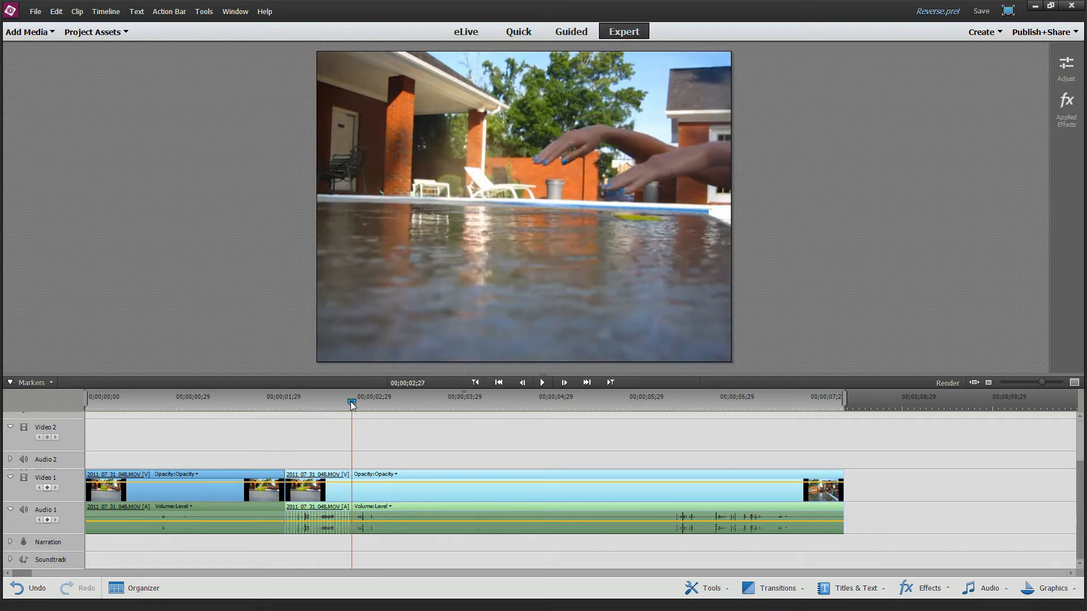
- Move the playhead to find where the burst section ends
left_click_drag(351, 405, 364, 406)
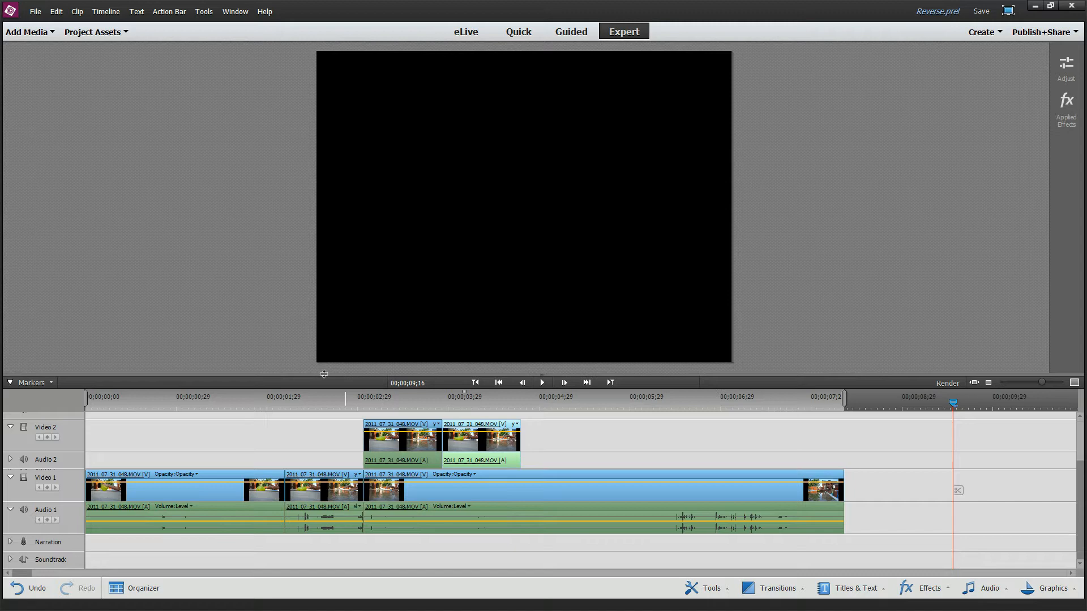
- Return to the start of the burst and play back the edited sequence
left_click(266, 401)
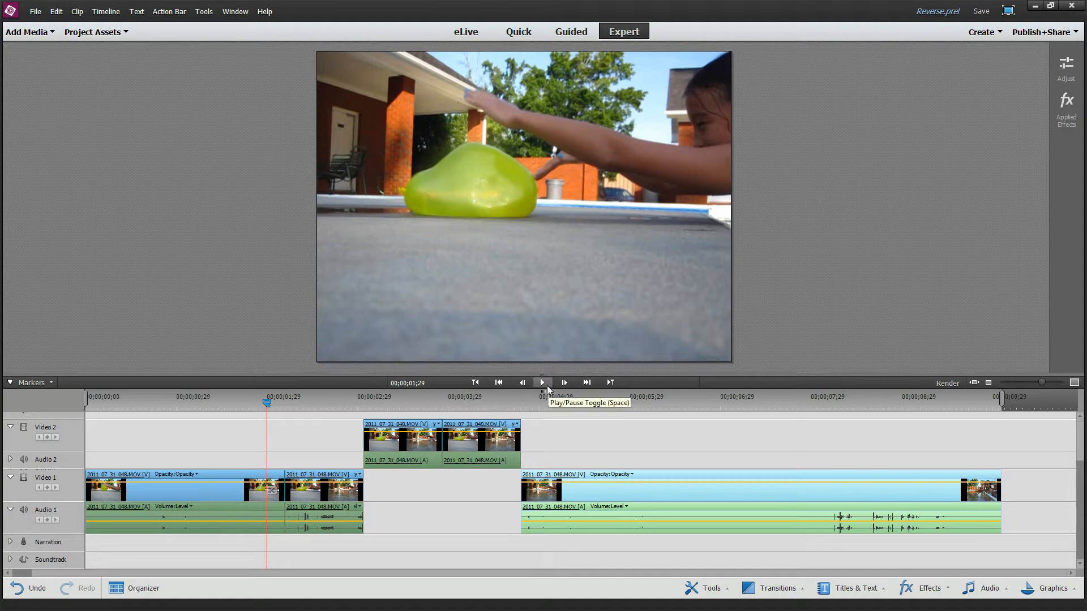
left_click(543, 382)
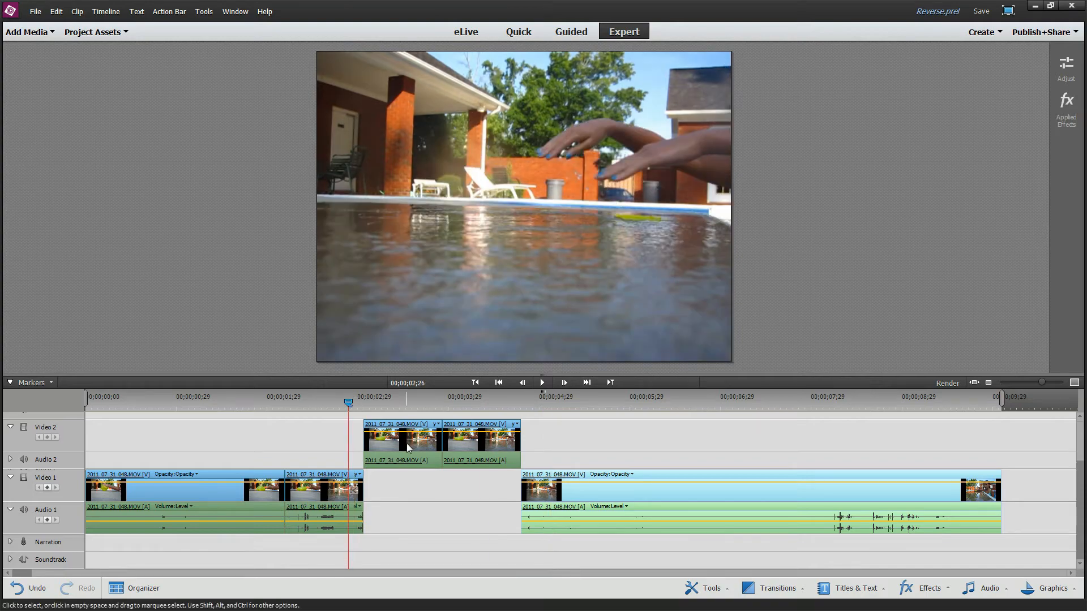
- Time Stretch the first Video 2 burst copy to 25% speed
right_click(408, 444)
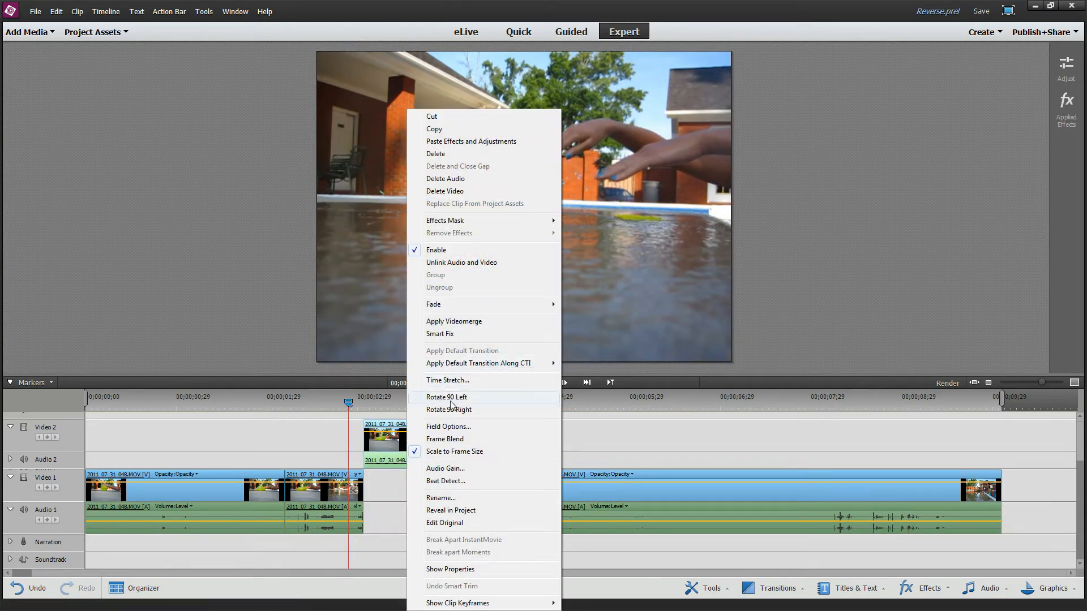
left_click(447, 380)
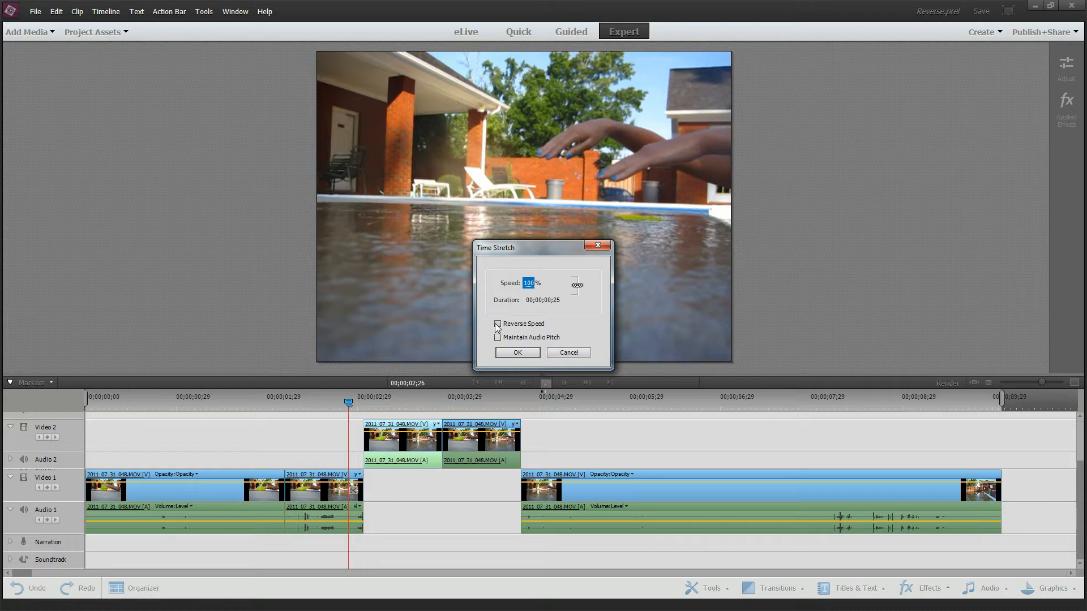
type("25")
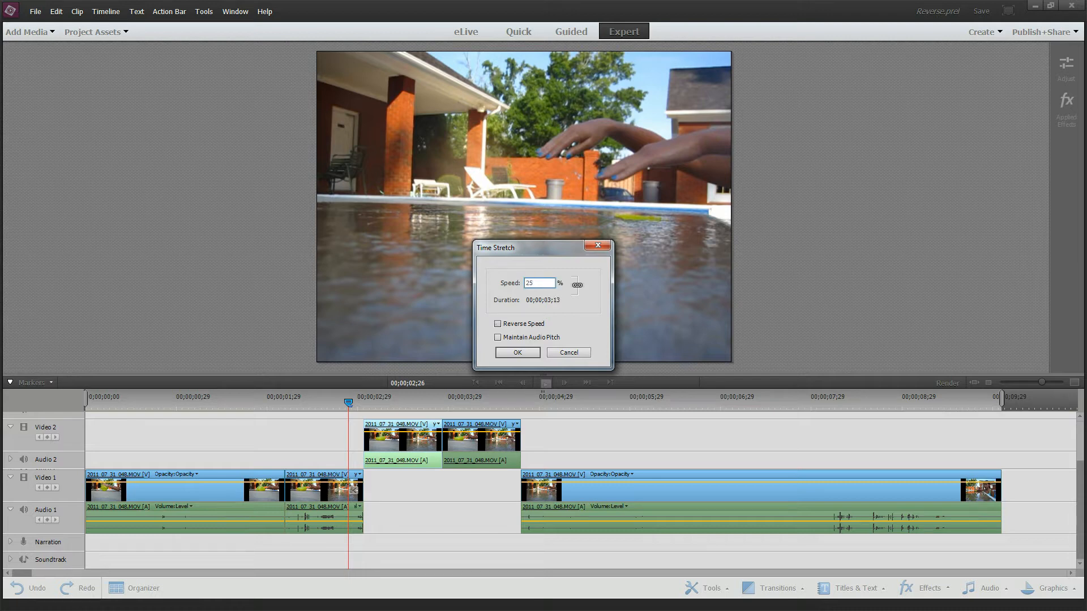
left_click(516, 352)
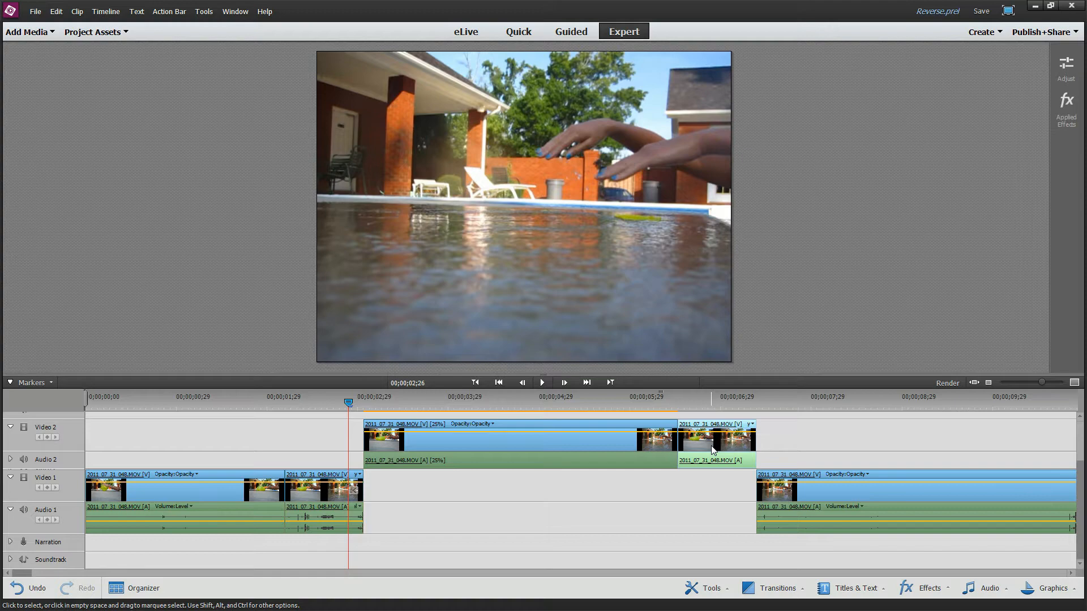
- Time Stretch the second Video 2 copy to 25% speed with Reverse Speed ticked
right_click(714, 447)
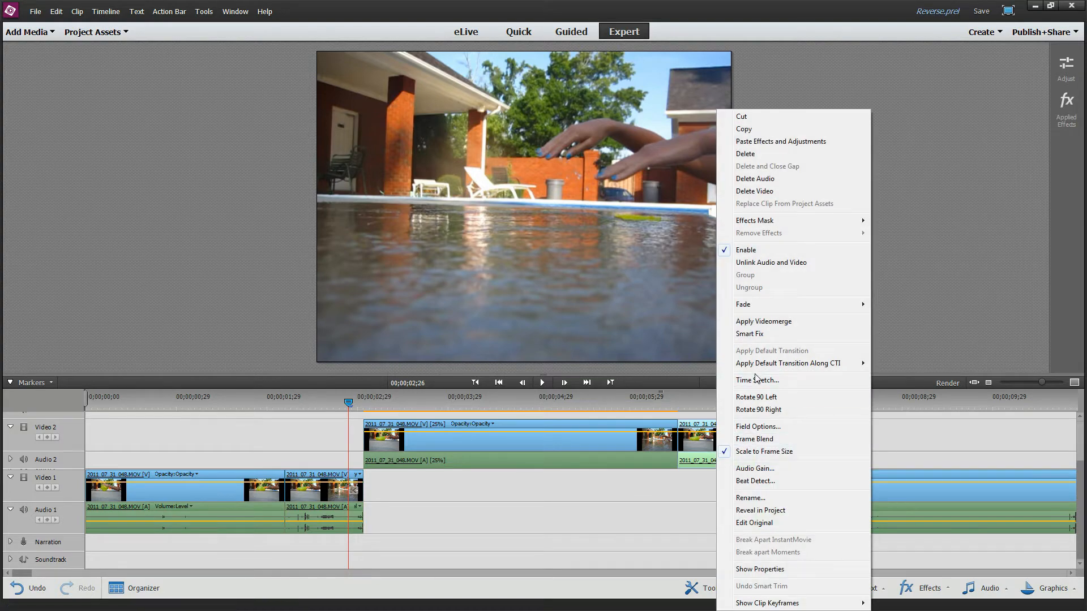
left_click(756, 380)
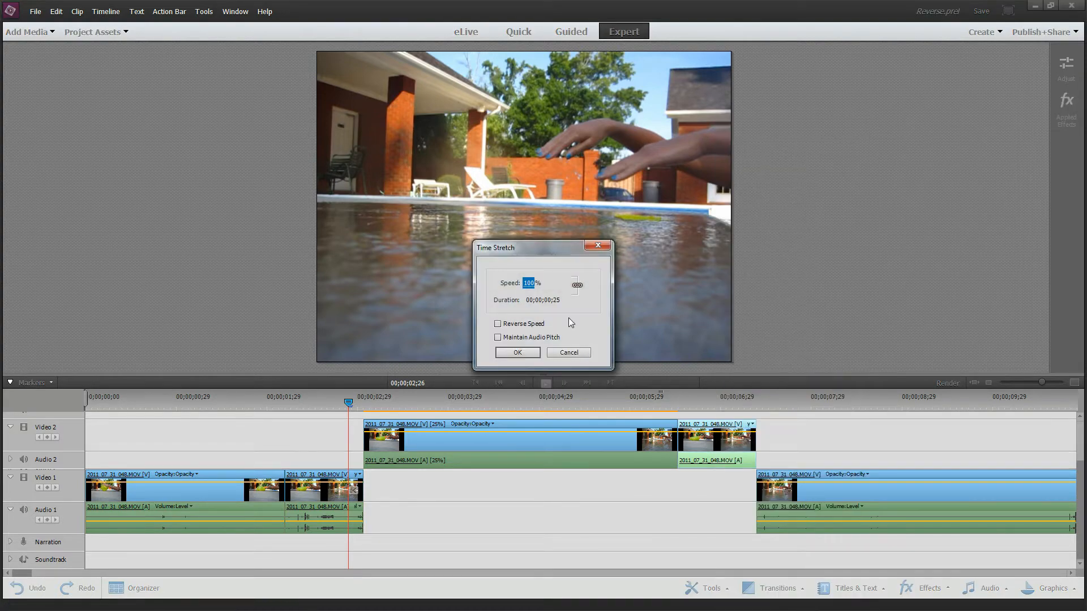
left_click(497, 324)
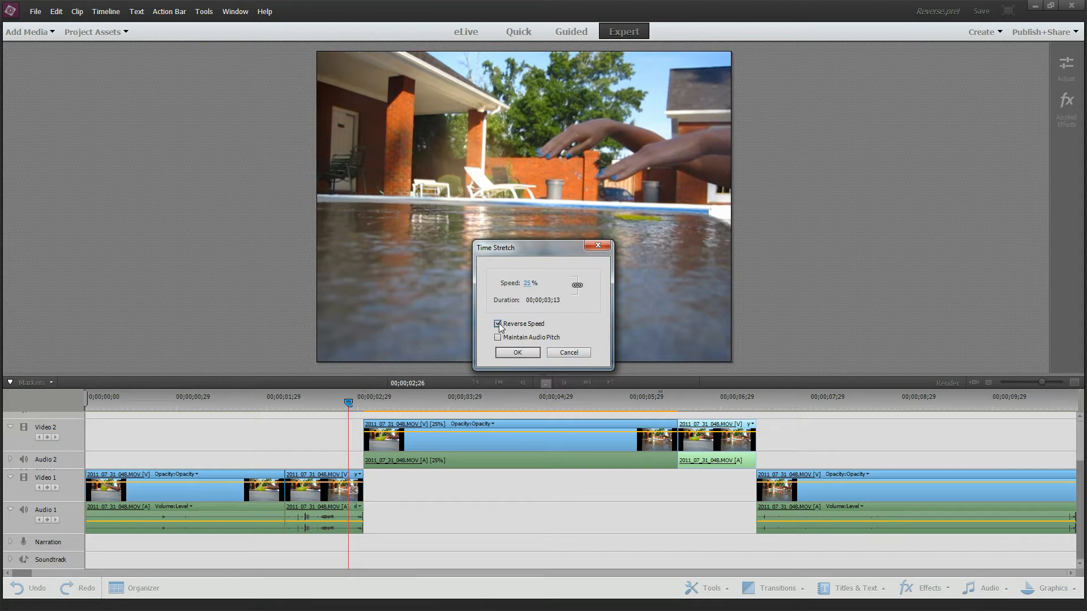
left_click(517, 352)
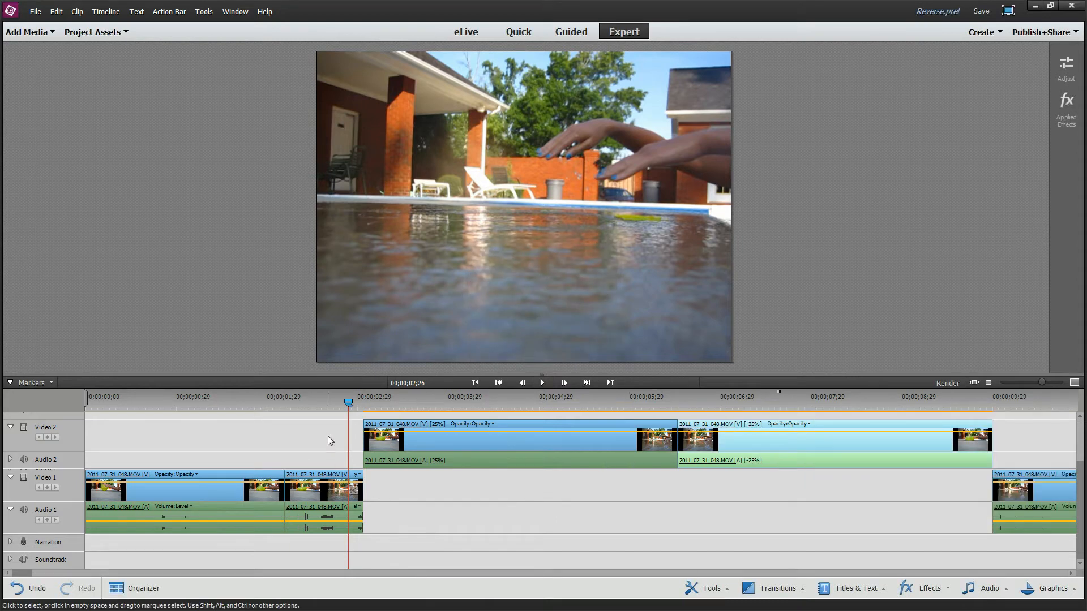
left_click(276, 396)
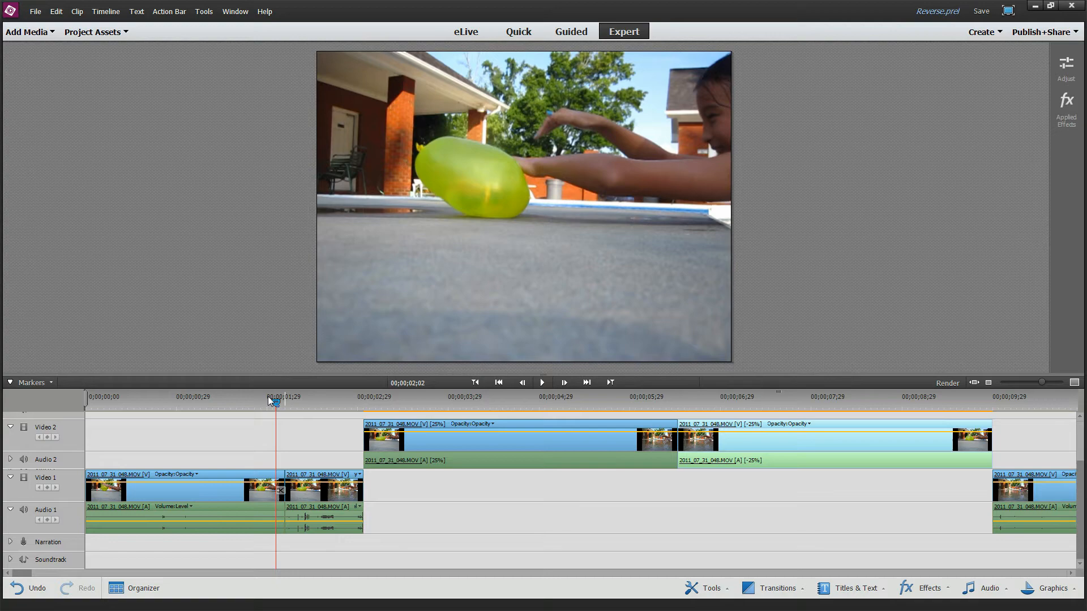
left_click(543, 382)
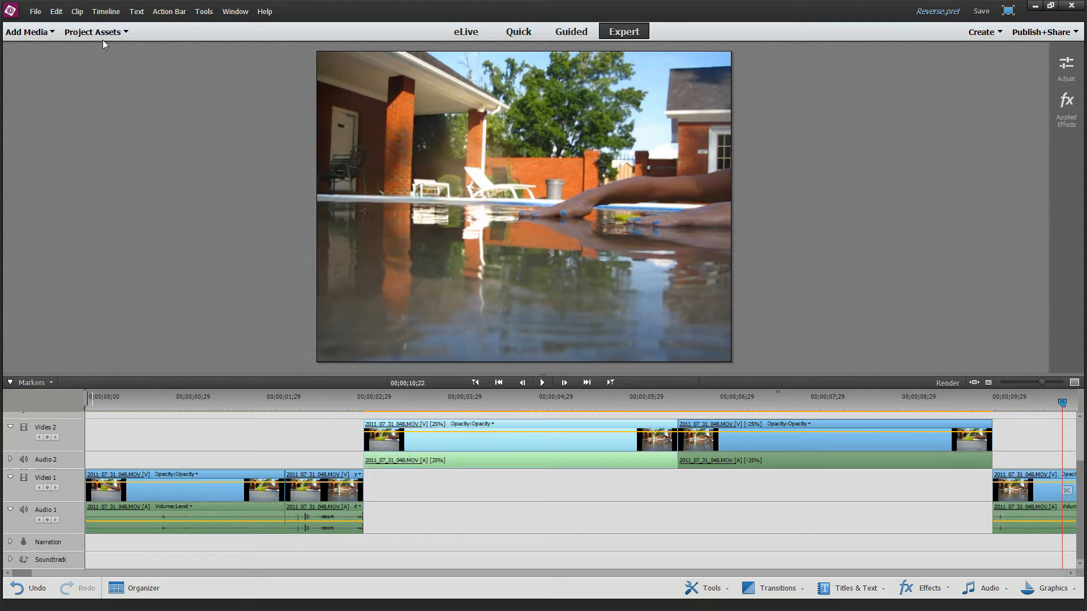
left_click(92, 32)
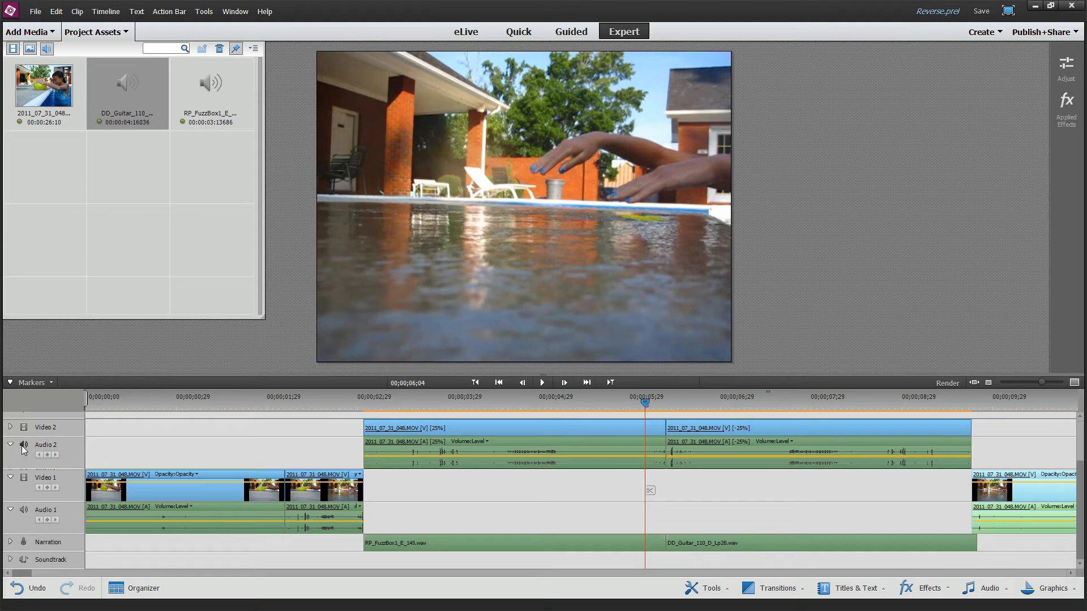
mouse_move(11, 447)
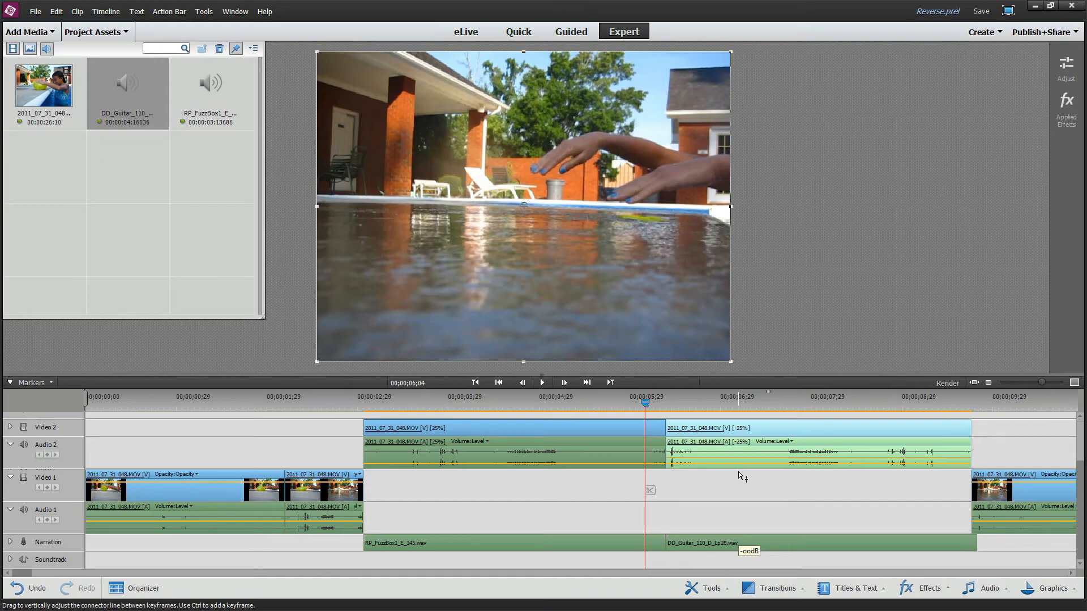
- Lower the Audio 2 burst-copy volume to -oo dB and return the playhead before the burst
left_click(393, 408)
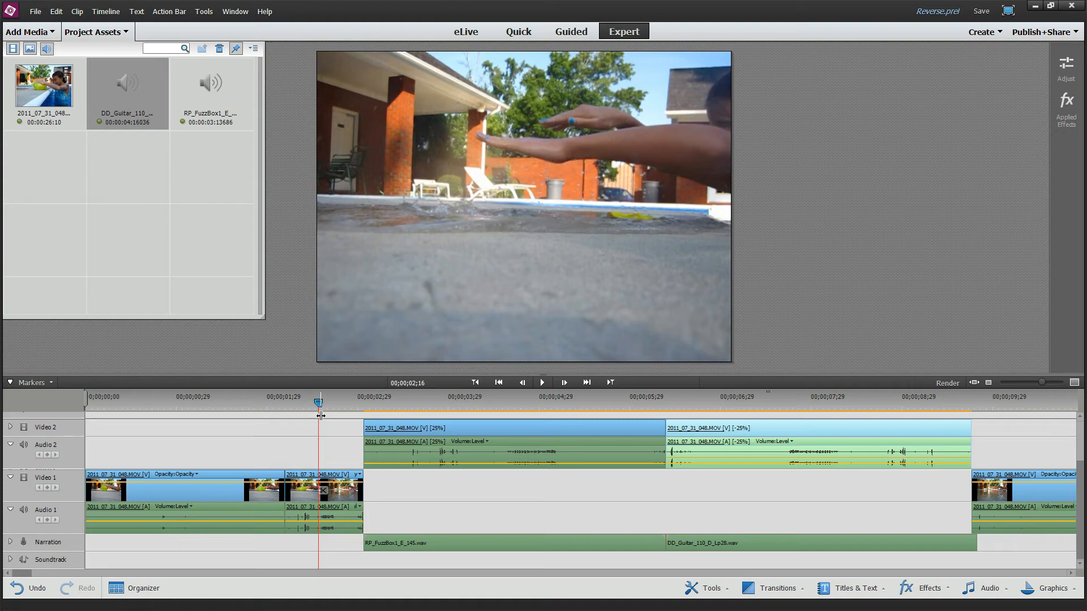
left_click(228, 402)
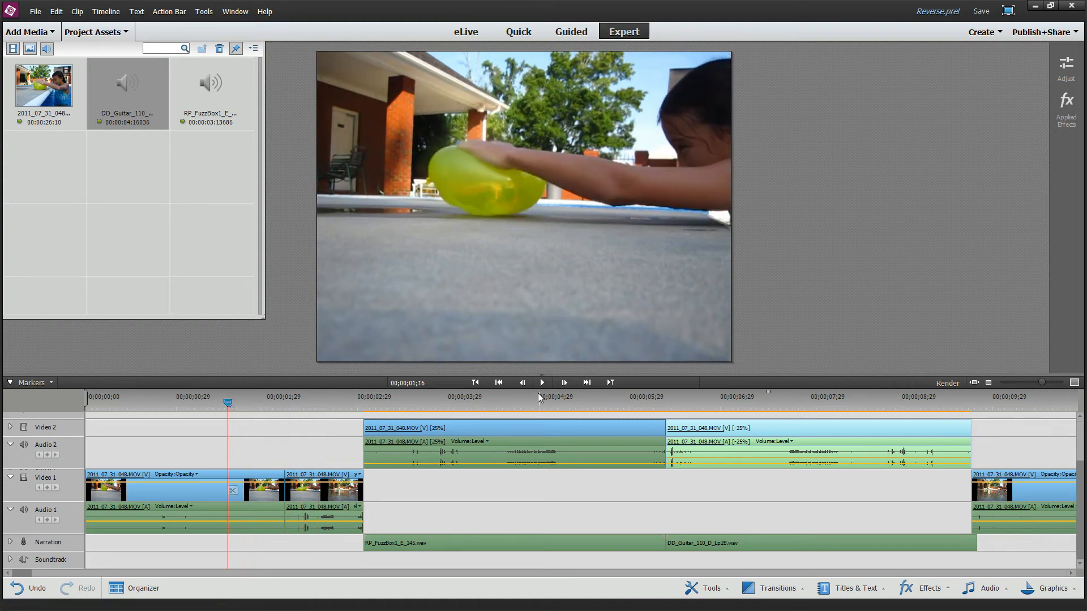
left_click(543, 382)
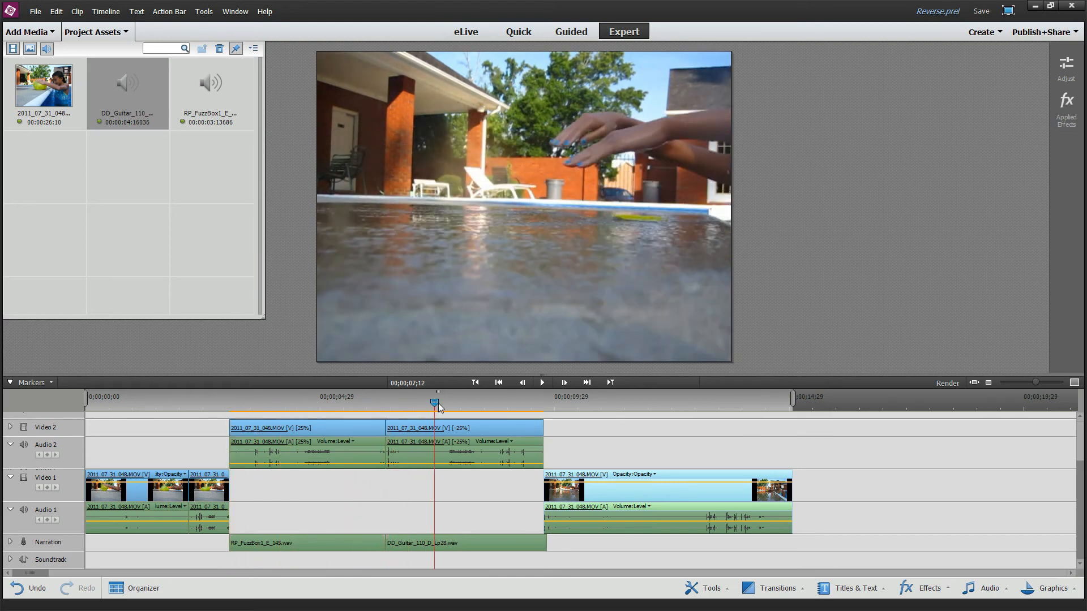
left_click_drag(439, 404, 392, 404)
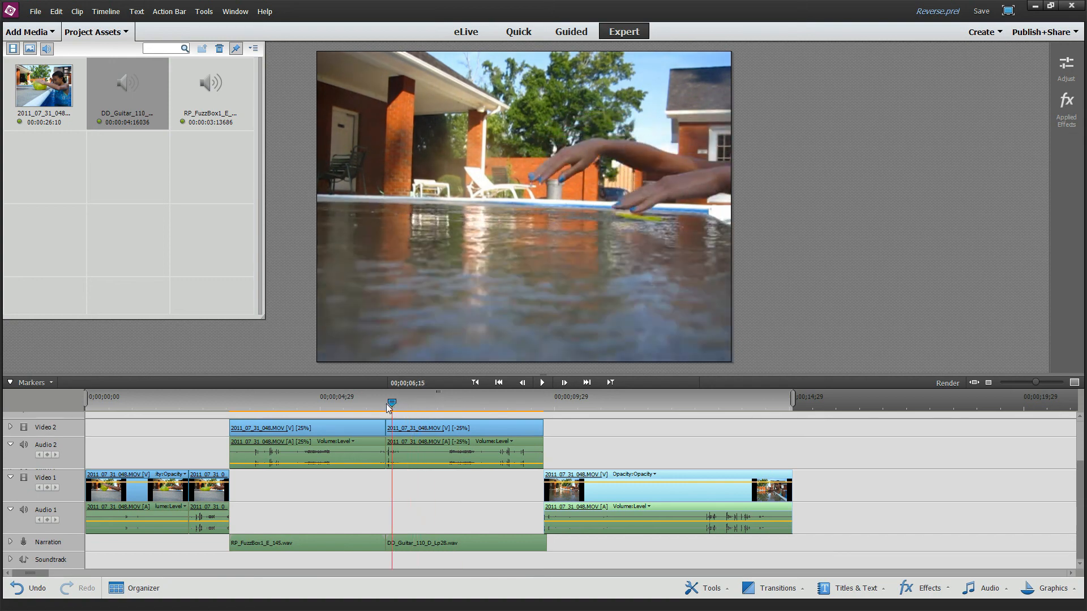
left_click_drag(392, 403, 357, 404)
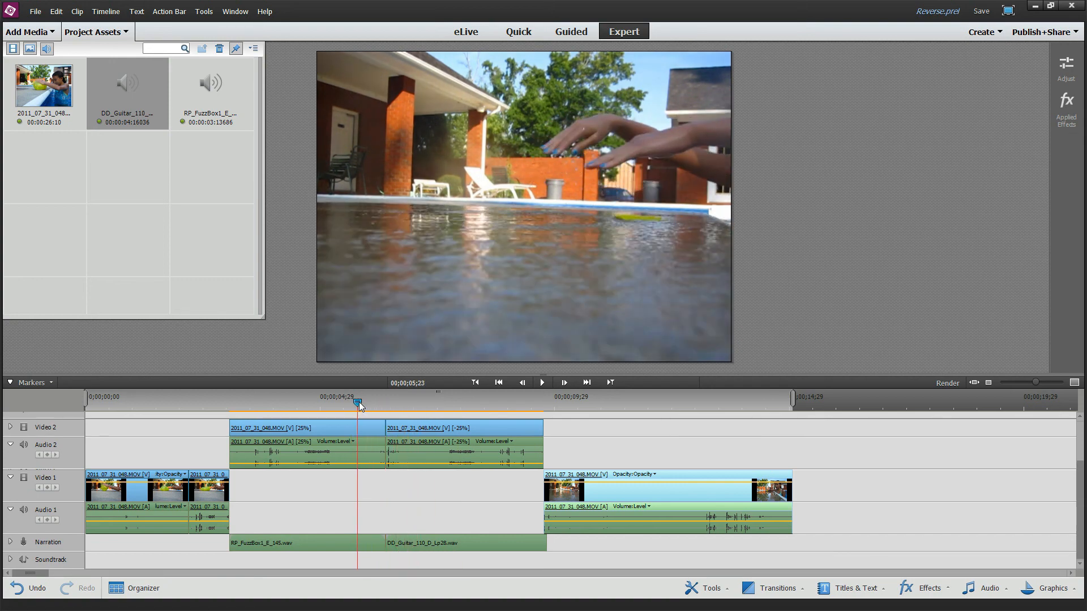
left_click_drag(358, 402, 344, 402)
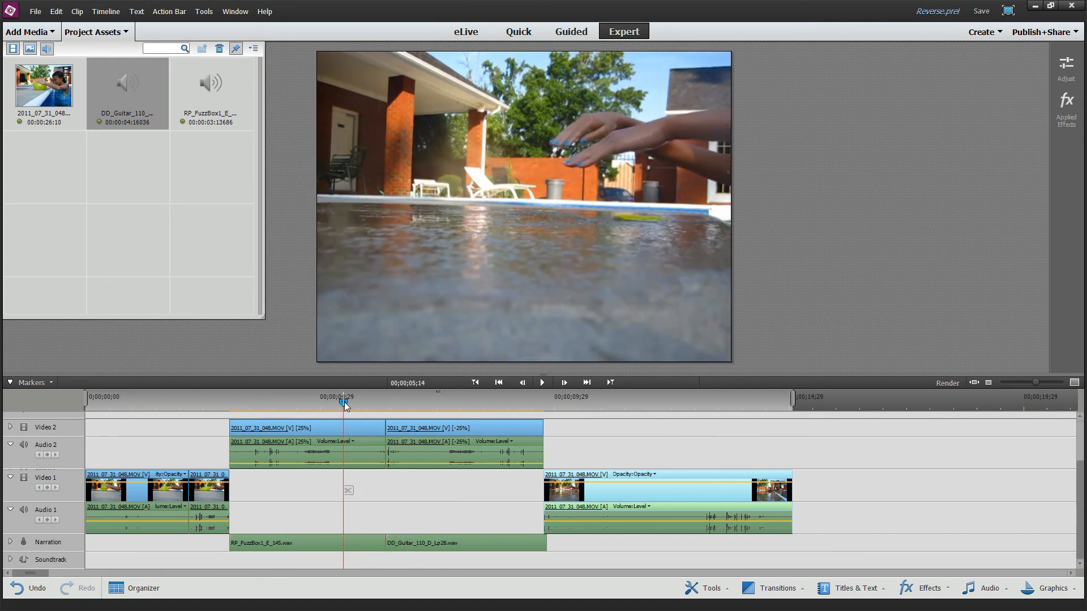